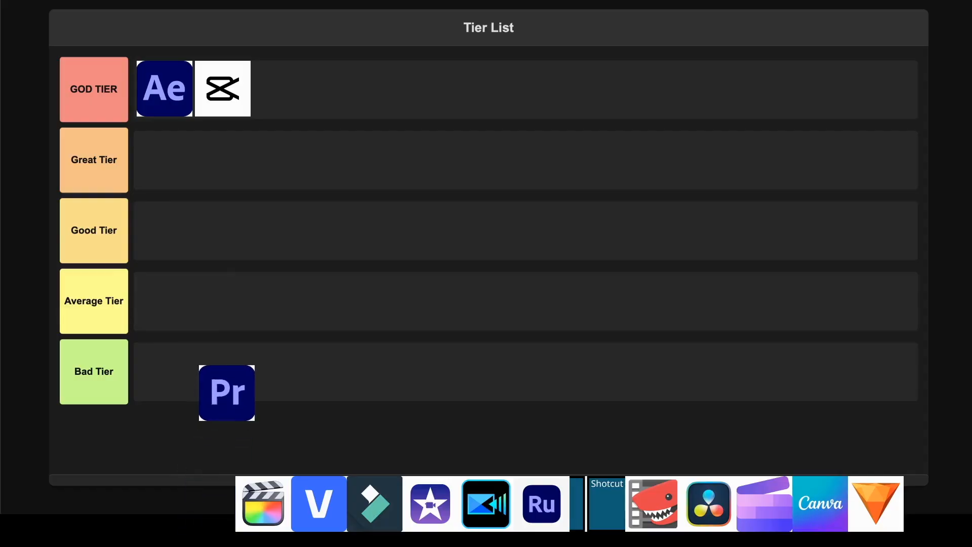
Move Premiere Pro from Bad tier into God tier after CapCut.
{"action": "left_click_drag", "start_coordinate": [226, 393], "coordinate": [281, 89]}
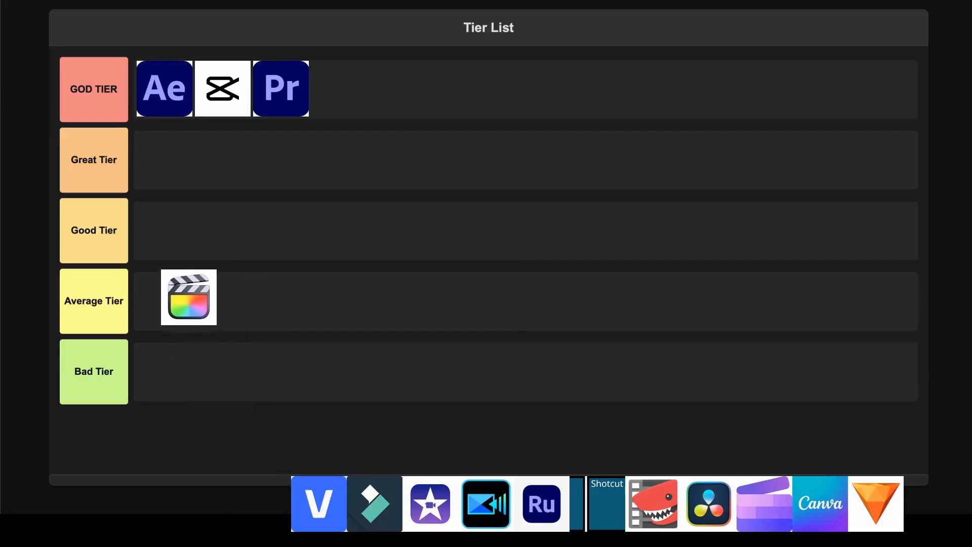
Place the Final Cut Pro icon from the tray into the Good Tier row.
{"action": "left_click_drag", "start_coordinate": [189, 297], "coordinate": [164, 229]}
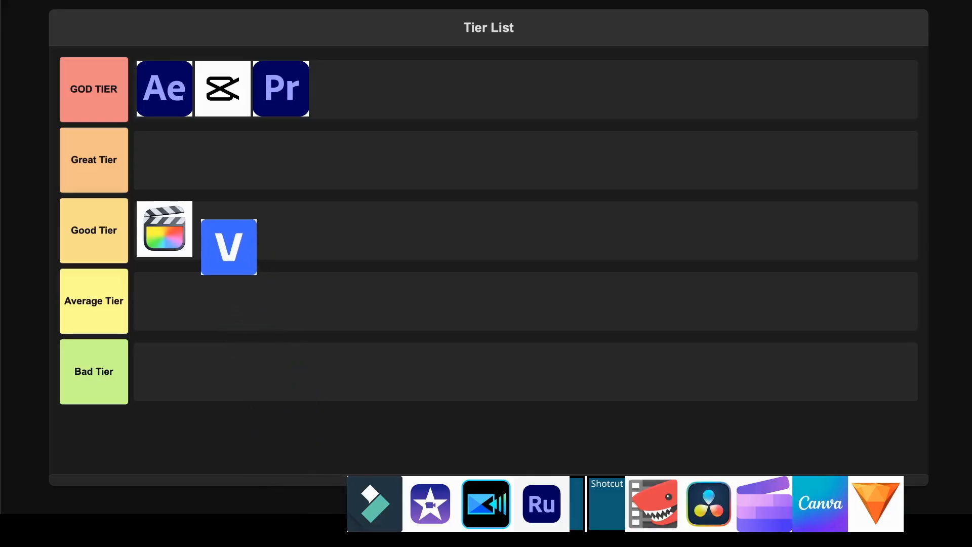
Drop the blue VN icon into Good tier beside Final Cut Pro.
{"action": "left_click_drag", "start_coordinate": [228, 246], "coordinate": [224, 229]}
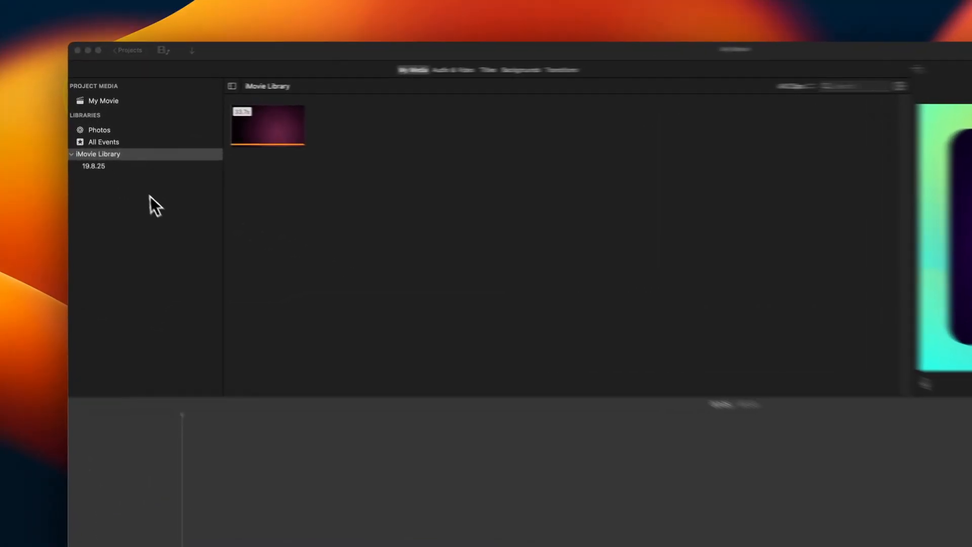
Trim the iMovie timeline clip's ending by dragging its right edge left twice.
{"action": "left_click", "coordinate": [93, 183]}
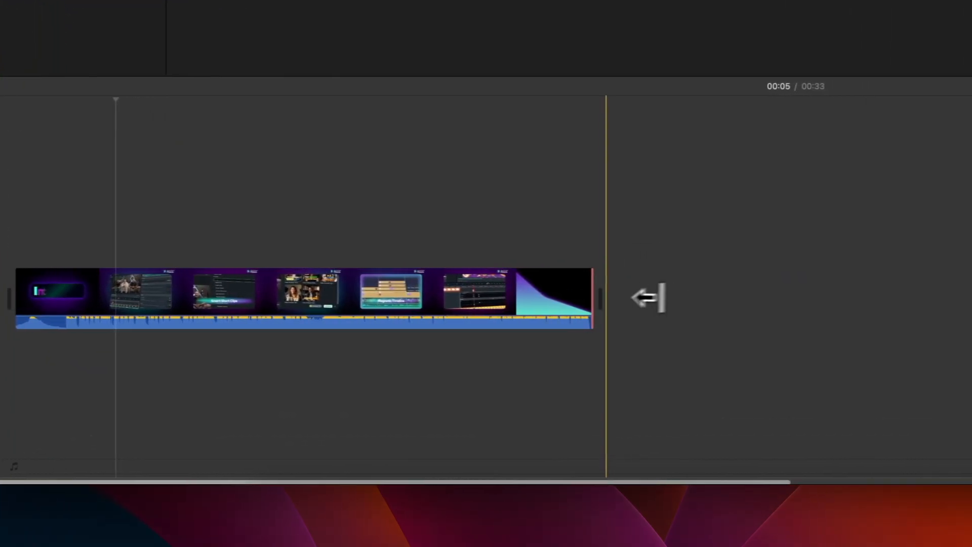
{"action": "left_click_drag", "start_coordinate": [592, 296], "coordinate": [508, 296]}
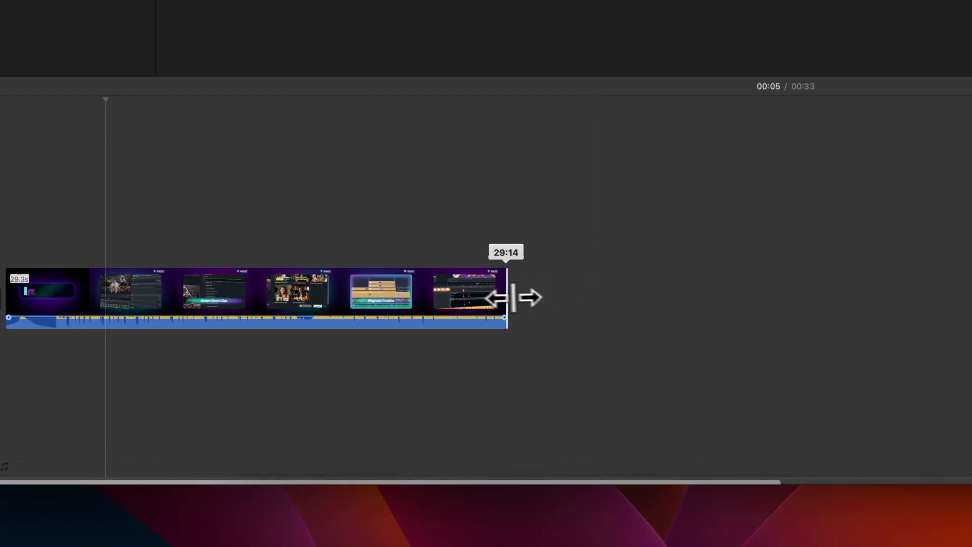
{"action": "left_click_drag", "start_coordinate": [505, 296], "coordinate": [468, 296]}
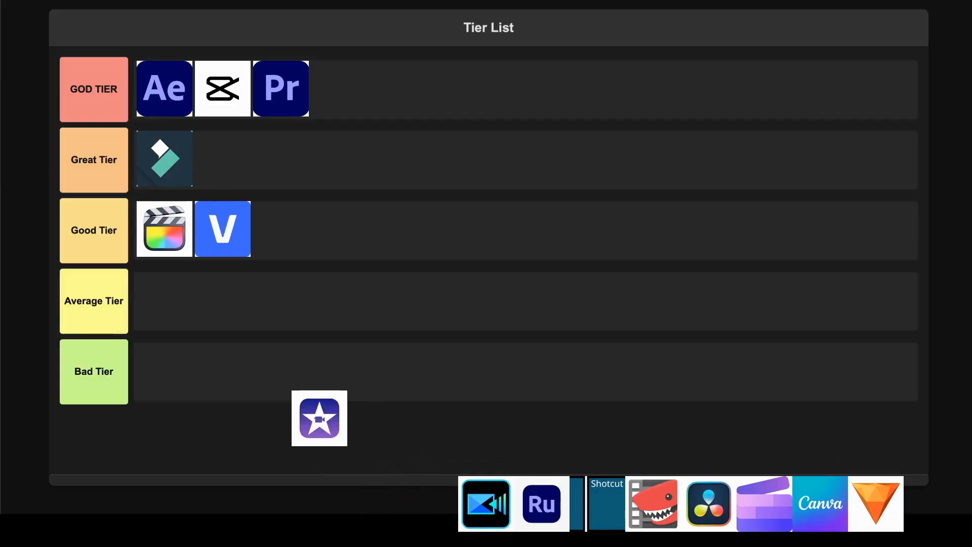
Place the iMovie star icon in the Average Tier row.
{"action": "left_click_drag", "start_coordinate": [319, 418], "coordinate": [165, 298]}
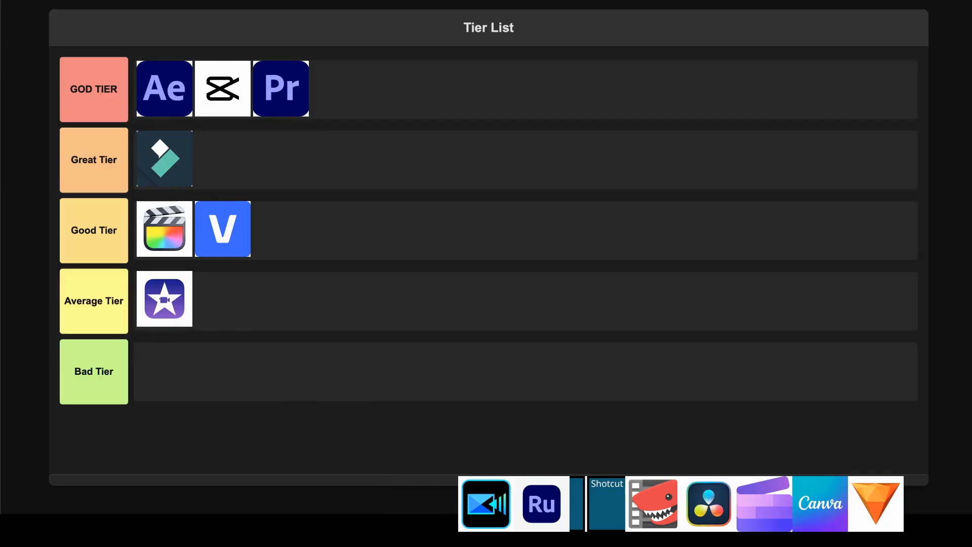
{"action": "left_click", "coordinate": [486, 503]}
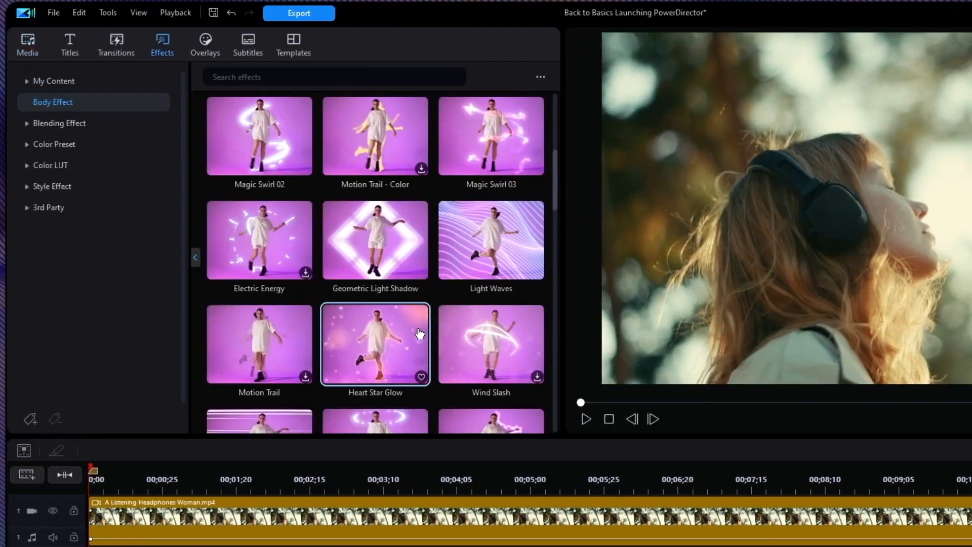
Browse PowerDirector's Media, Titles and Blending Effect libraries, then inspect the timeline tracks.
{"action": "left_click", "coordinate": [27, 43]}
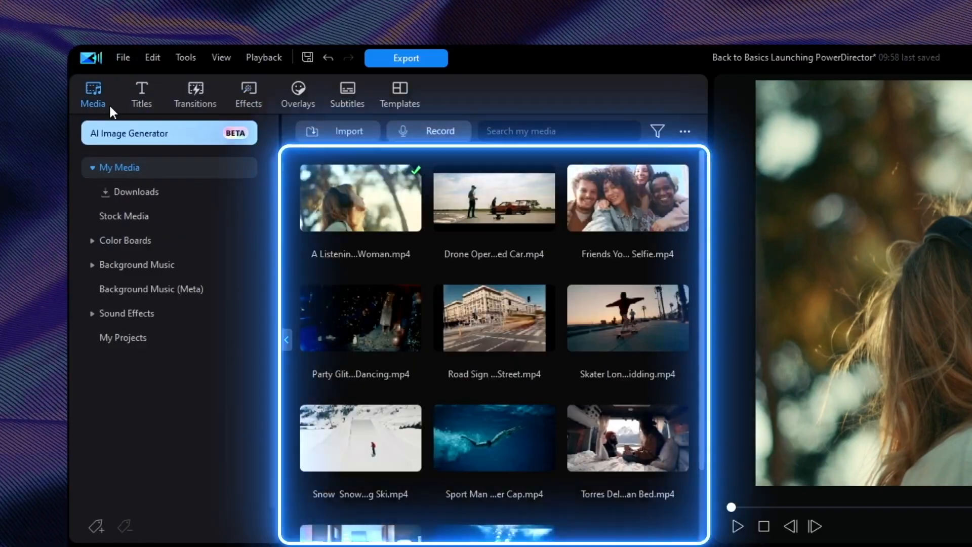
{"action": "left_click", "coordinate": [140, 94]}
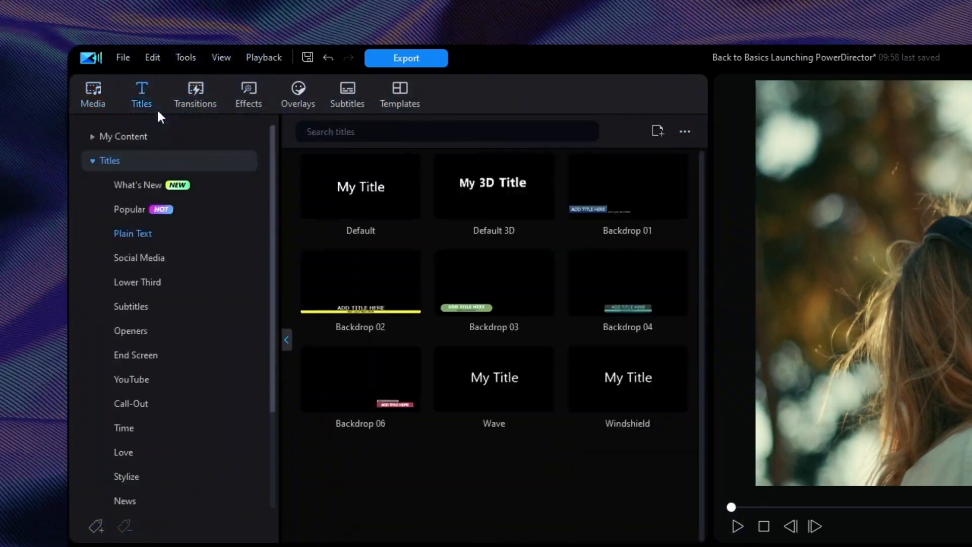
{"action": "left_click", "coordinate": [247, 93]}
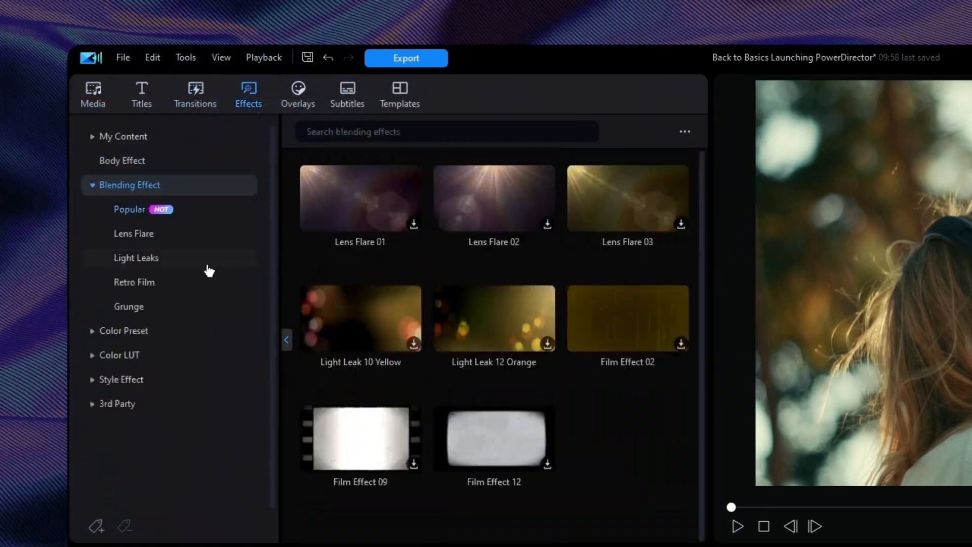
{"action": "left_click", "coordinate": [346, 95]}
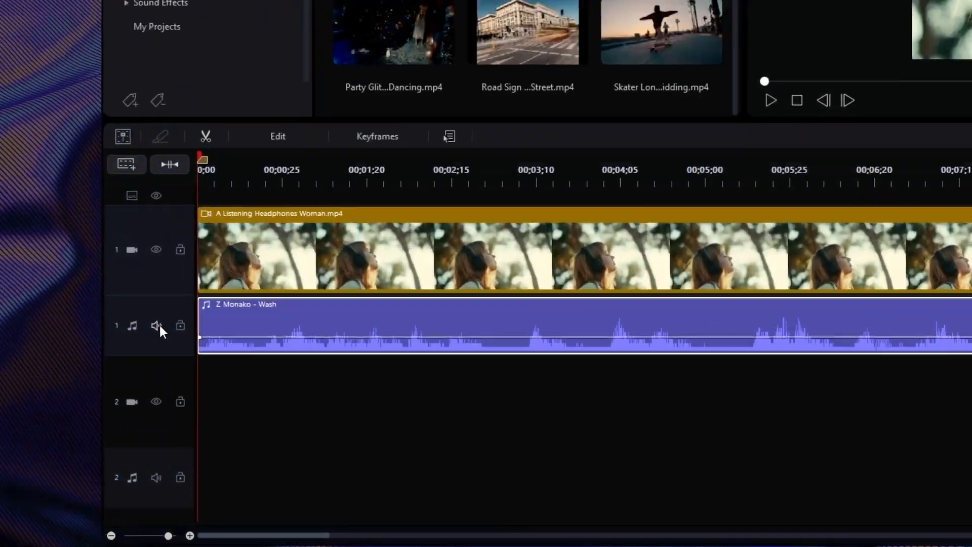
{"action": "left_click", "coordinate": [205, 135]}
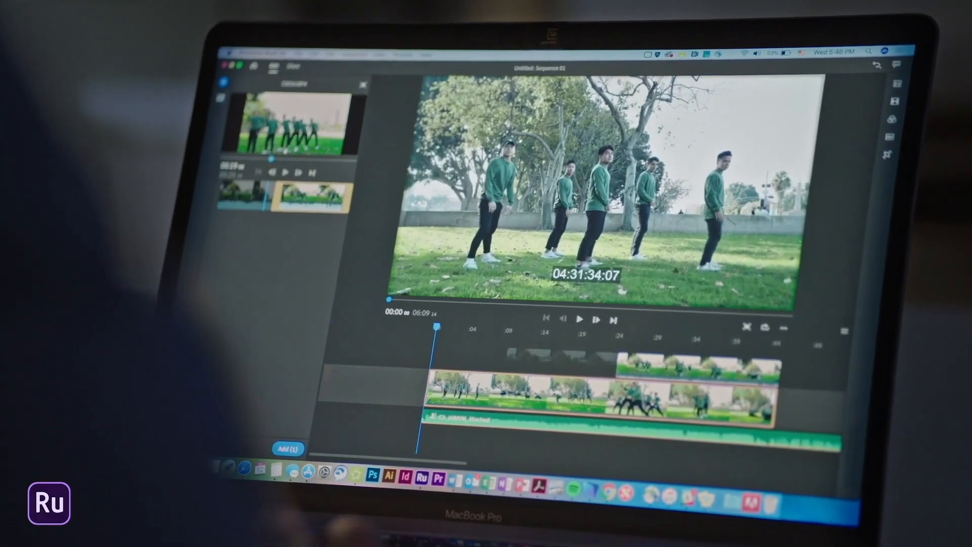
Select the Autumn background music clip for auto volume, then pick up Shotcut.
{"action": "left_click", "coordinate": [580, 318]}
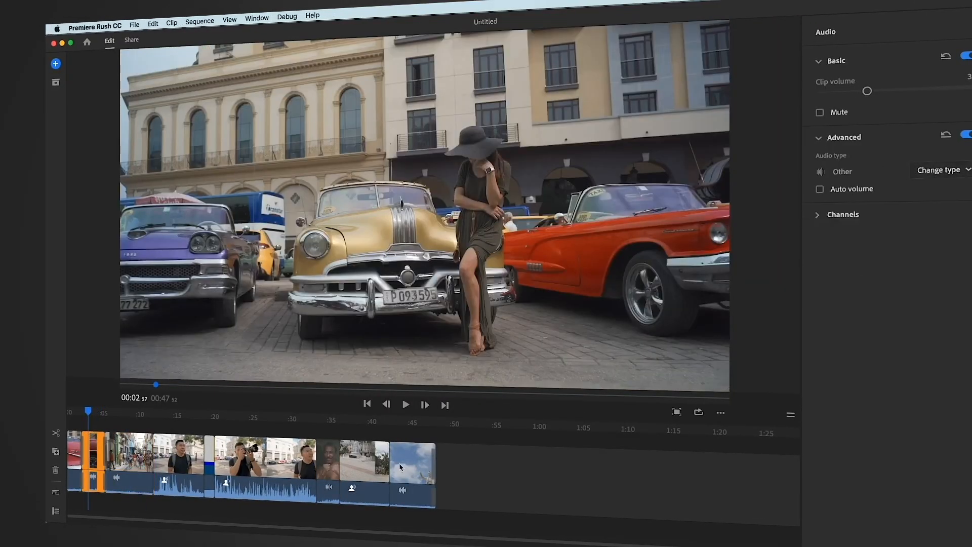
{"action": "left_click", "coordinate": [180, 459]}
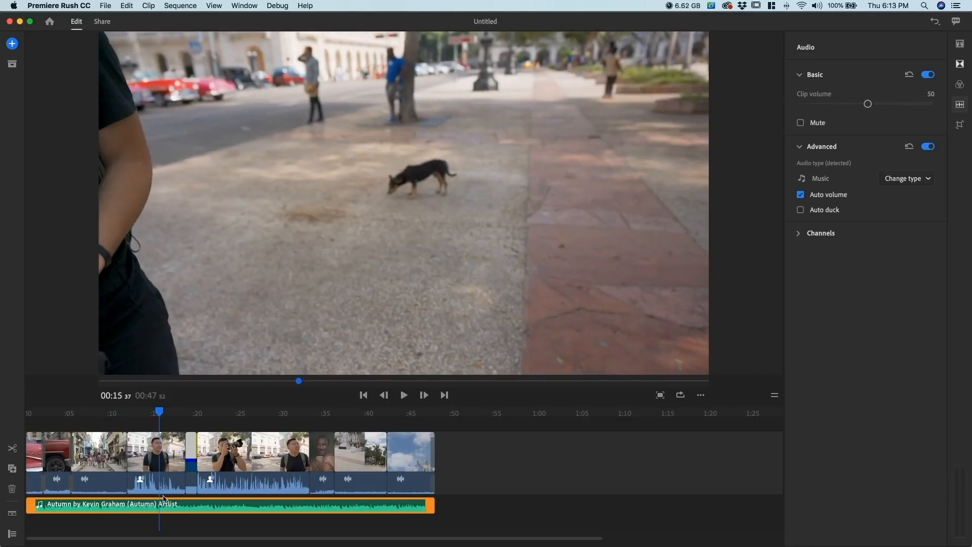
{"action": "left_click", "coordinate": [801, 209]}
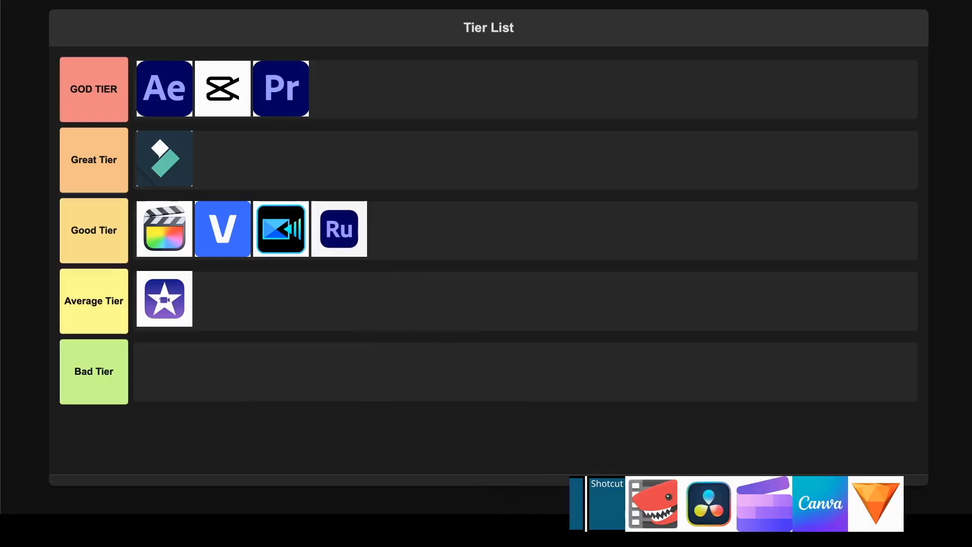
{"action": "left_click", "coordinate": [605, 503]}
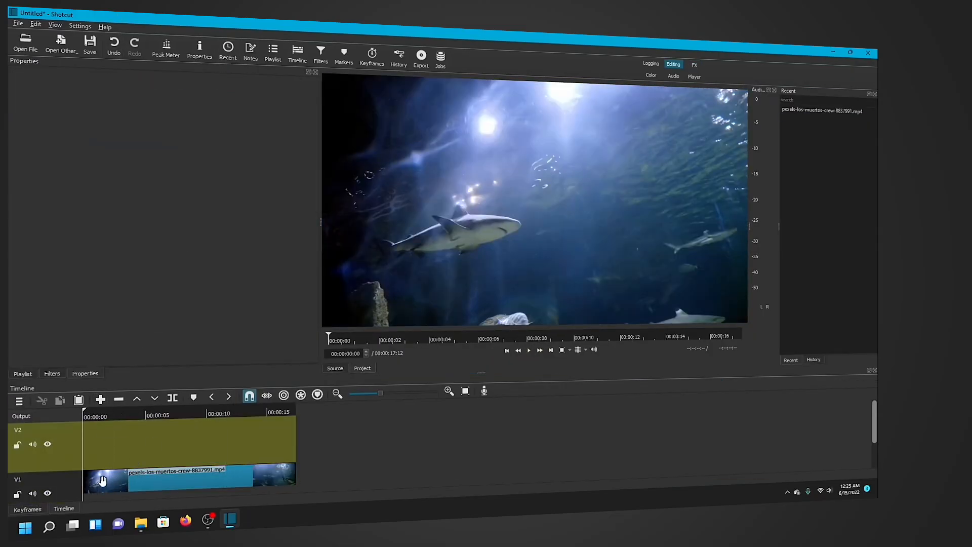
Select the pexels shark clip on Shotcut's V1 track.
{"action": "left_click", "coordinate": [251, 520]}
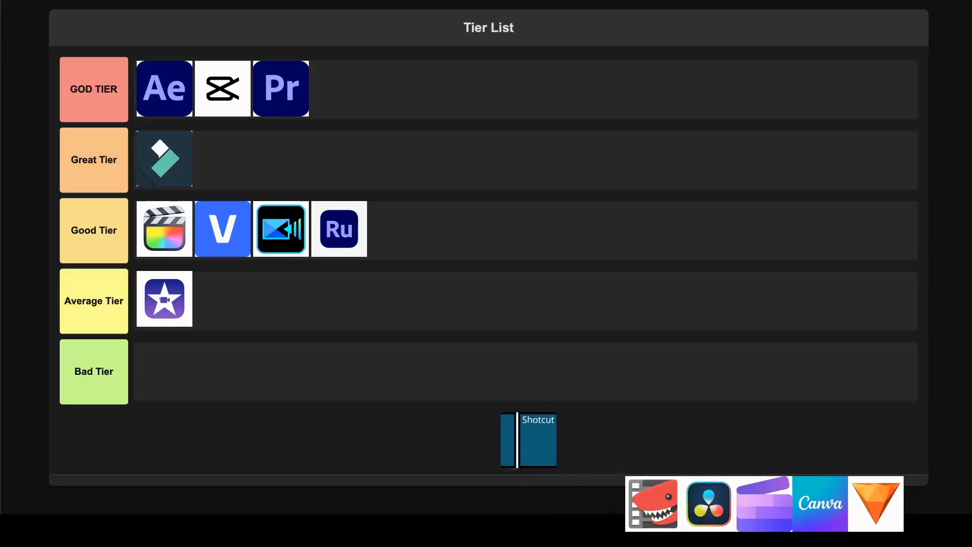
Drop the Shotcut tile from the tray into the Great Tier row.
{"action": "left_click_drag", "start_coordinate": [528, 441], "coordinate": [223, 158]}
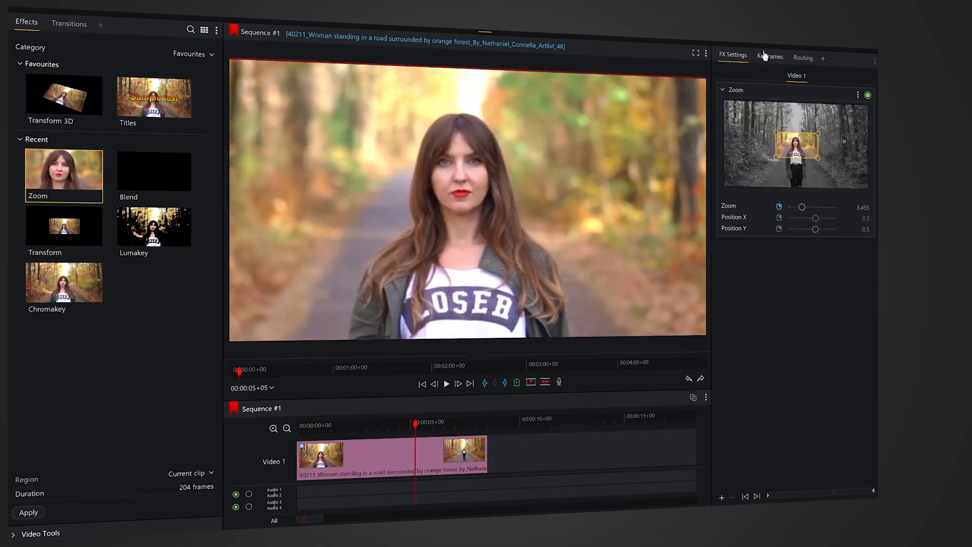
Apply the Zoom effect from Recent effects to the forest-road clip.
{"action": "left_click", "coordinate": [771, 57]}
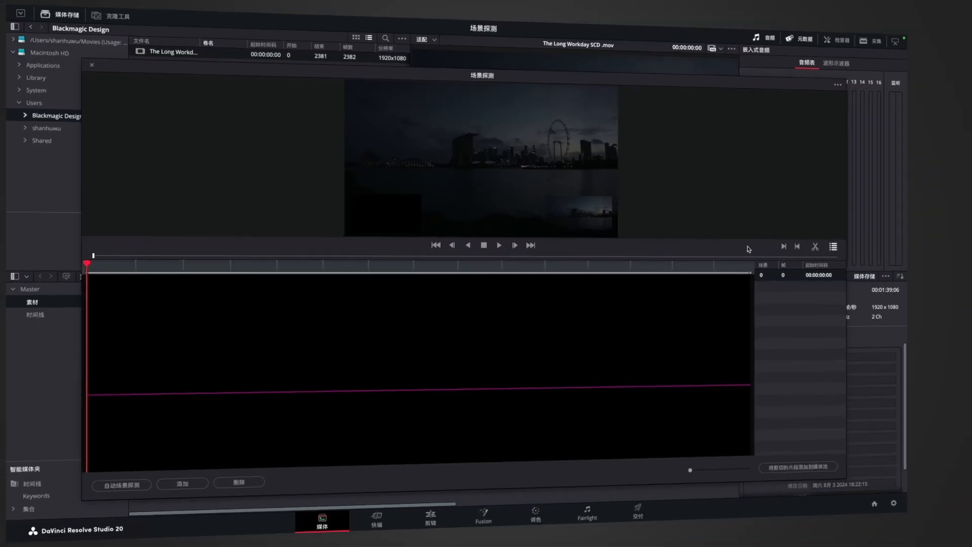
Open Scene Cut Detection for The Long Workday SCD clip from the Media Pool.
{"action": "left_click", "coordinate": [122, 484]}
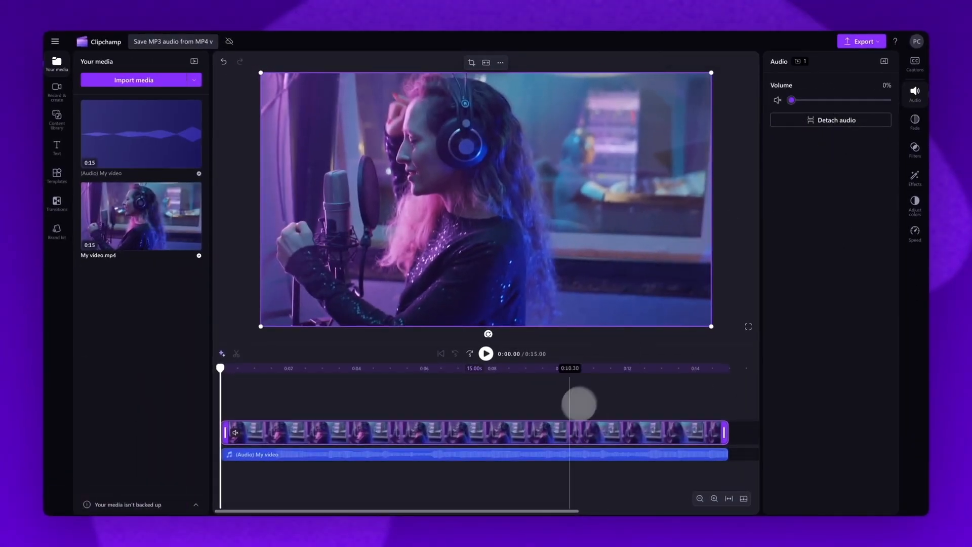
Add the sunset photo sequence to the timeline and rank Clipchamp in Average Tier.
{"action": "left_click", "coordinate": [915, 63]}
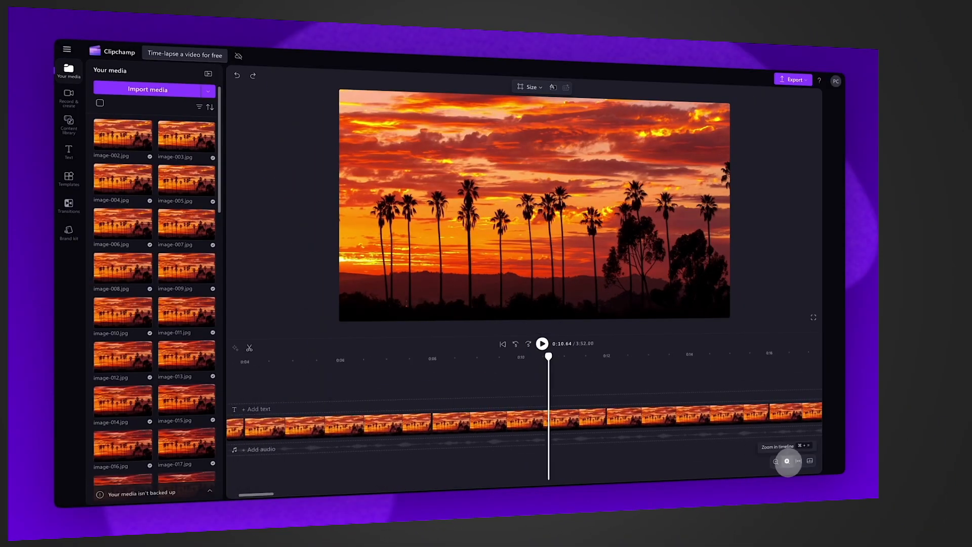
{"action": "right_click", "coordinate": [552, 428]}
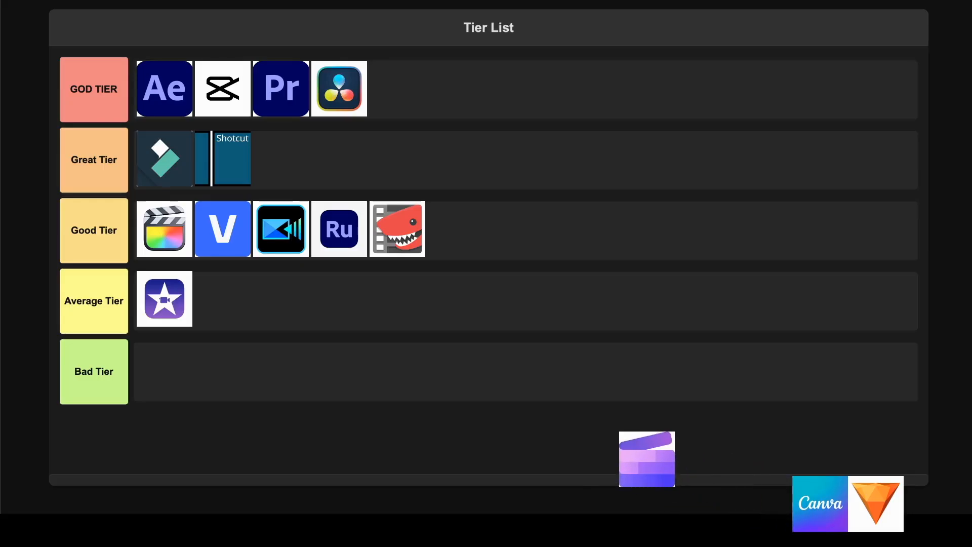
{"action": "left_click_drag", "start_coordinate": [647, 459], "coordinate": [221, 298]}
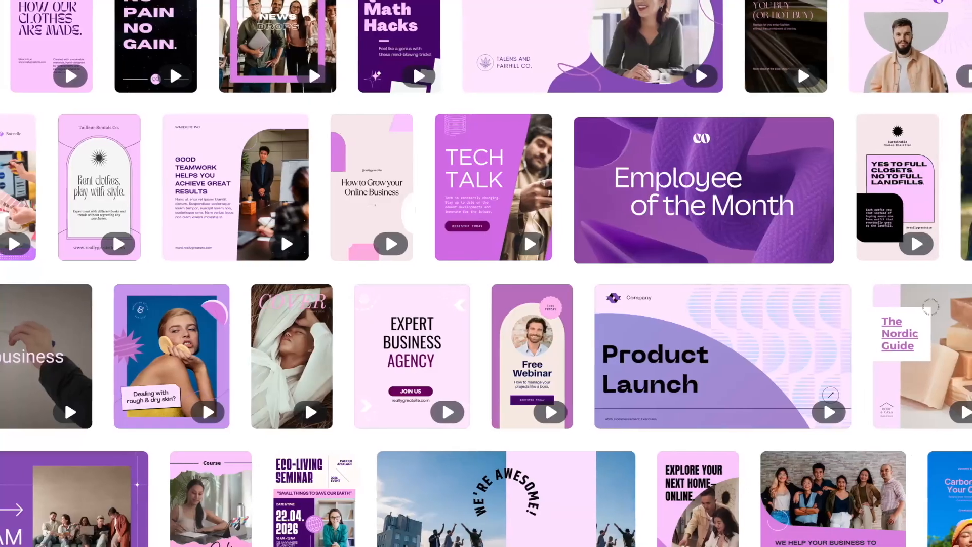
Pick the Employee of the Month template, add uploaded audio, and show the Thank you page.
{"action": "left_click", "coordinate": [704, 187]}
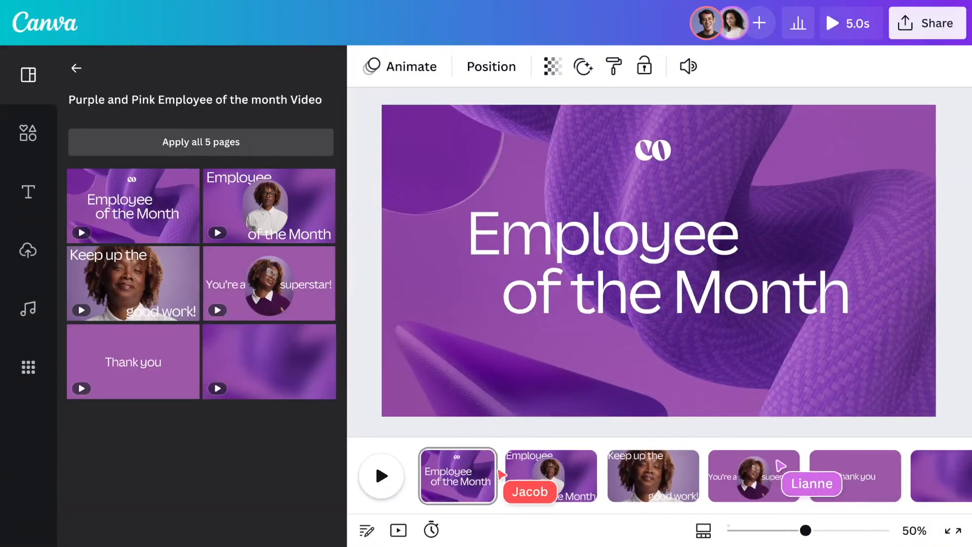
{"action": "left_click", "coordinate": [28, 251]}
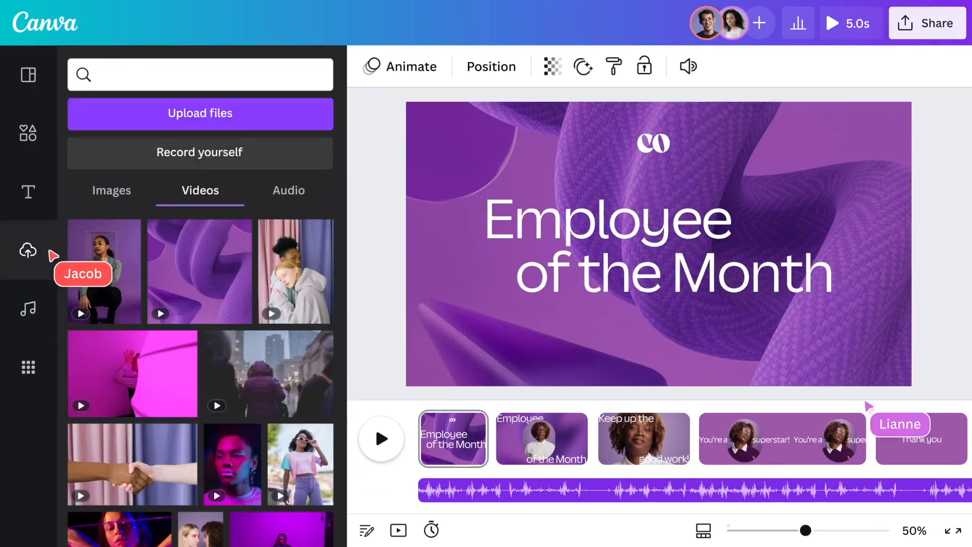
{"action": "left_click", "coordinate": [920, 437]}
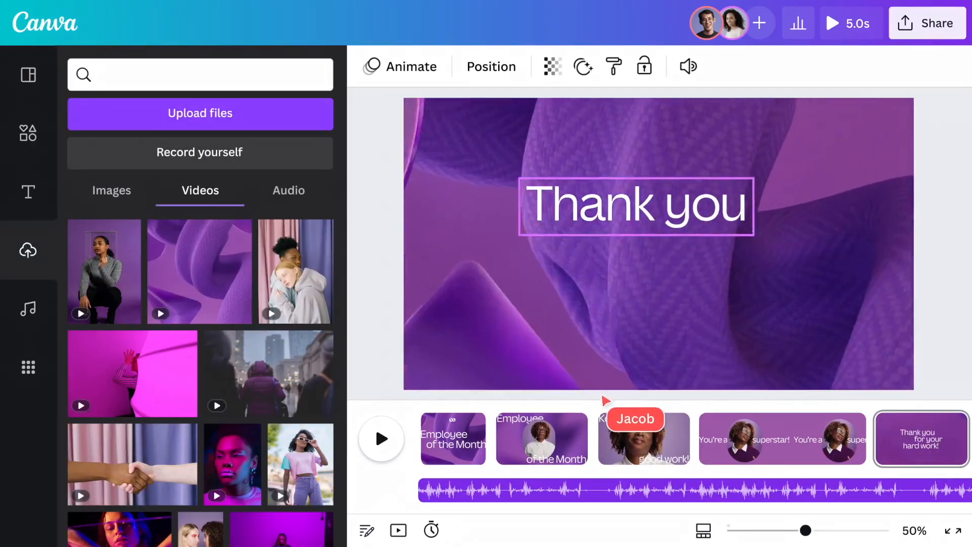
{"action": "left_click", "coordinate": [112, 191]}
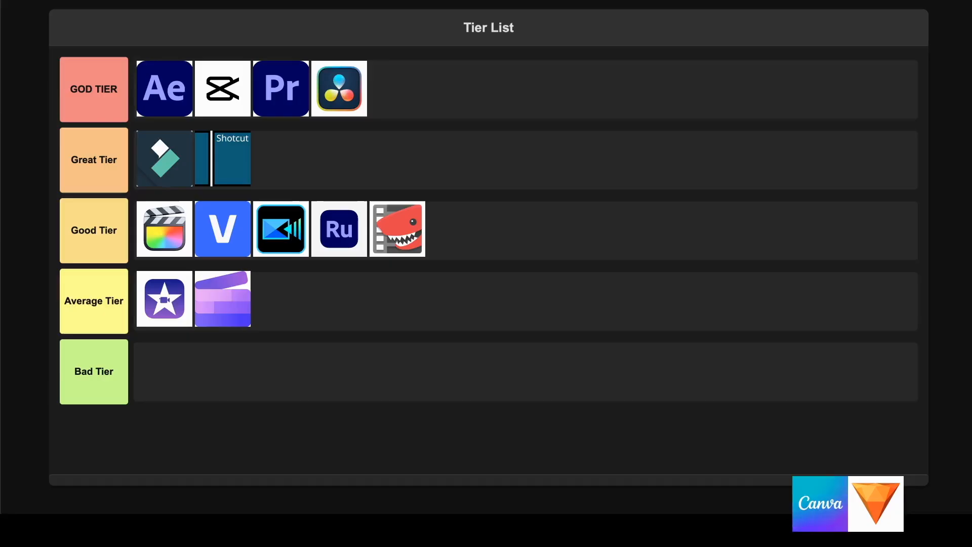
Drag the Canva tile into the Great Tier row after Shotcut.
{"action": "left_click_drag", "start_coordinate": [819, 503], "coordinate": [281, 158]}
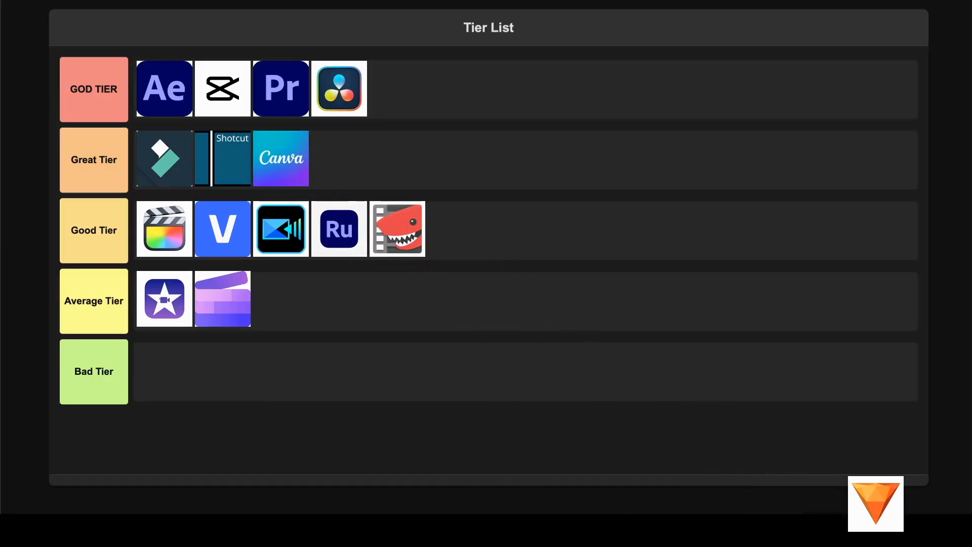